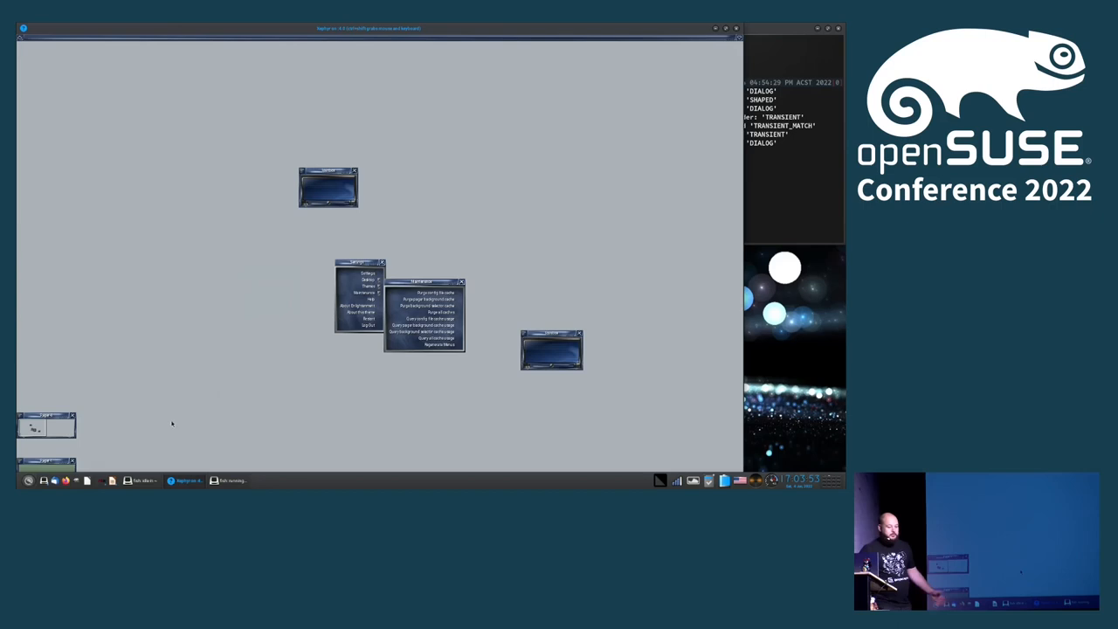
mouse_move(151, 437)
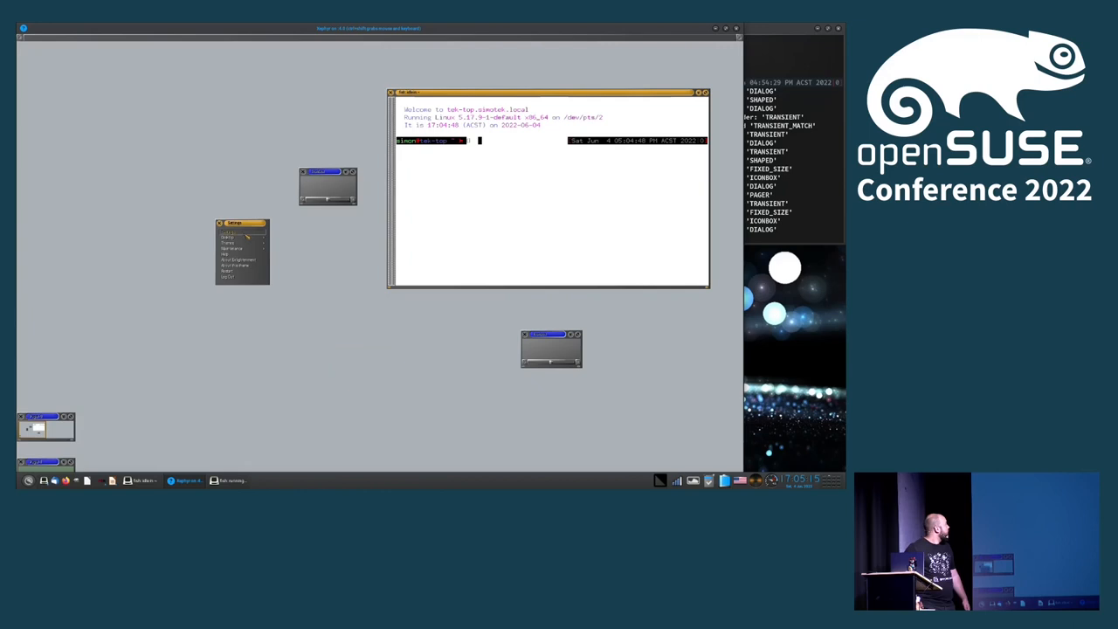
Apply the flame-decorated theme with ornate gold borders from the E16 Themes menu
click(229, 236)
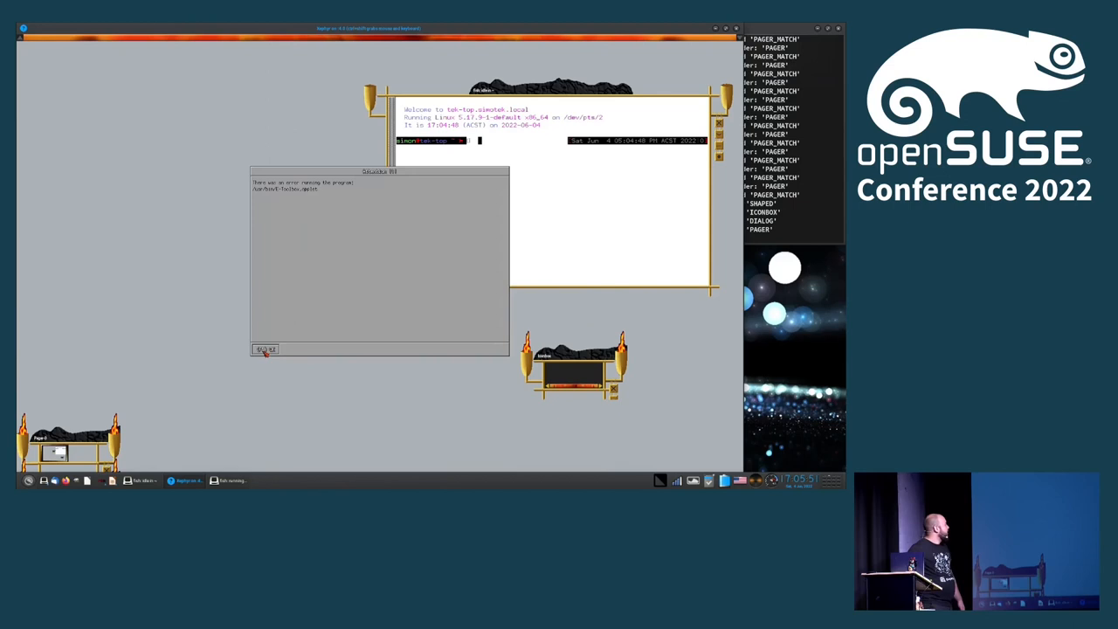
Dismiss the failed-program-launch error dialog with OK
click(265, 349)
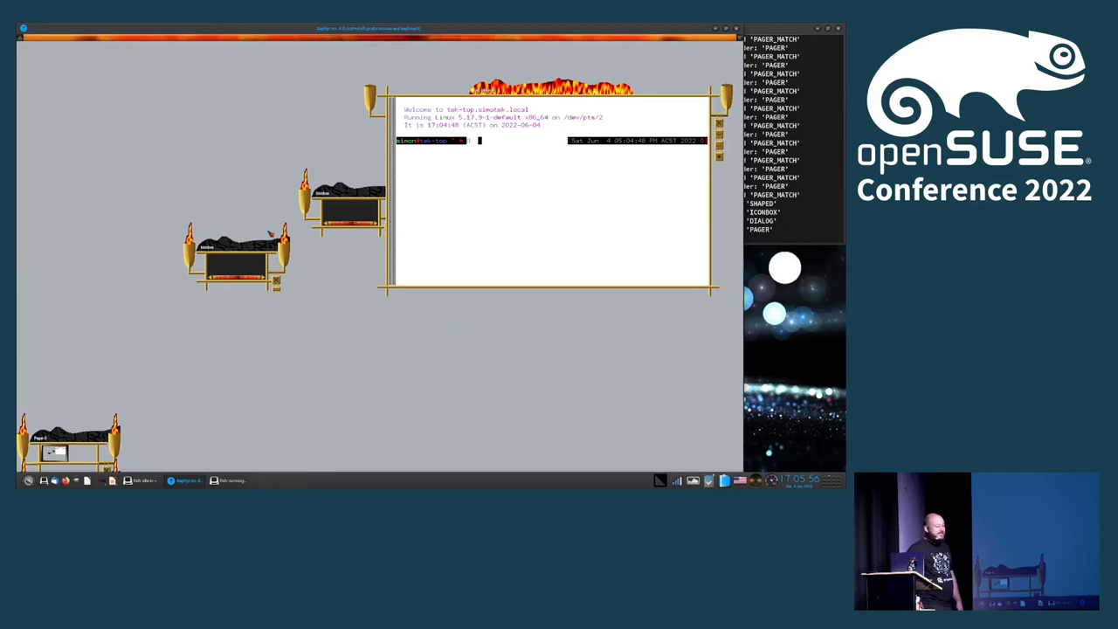
mouse_move(273, 169)
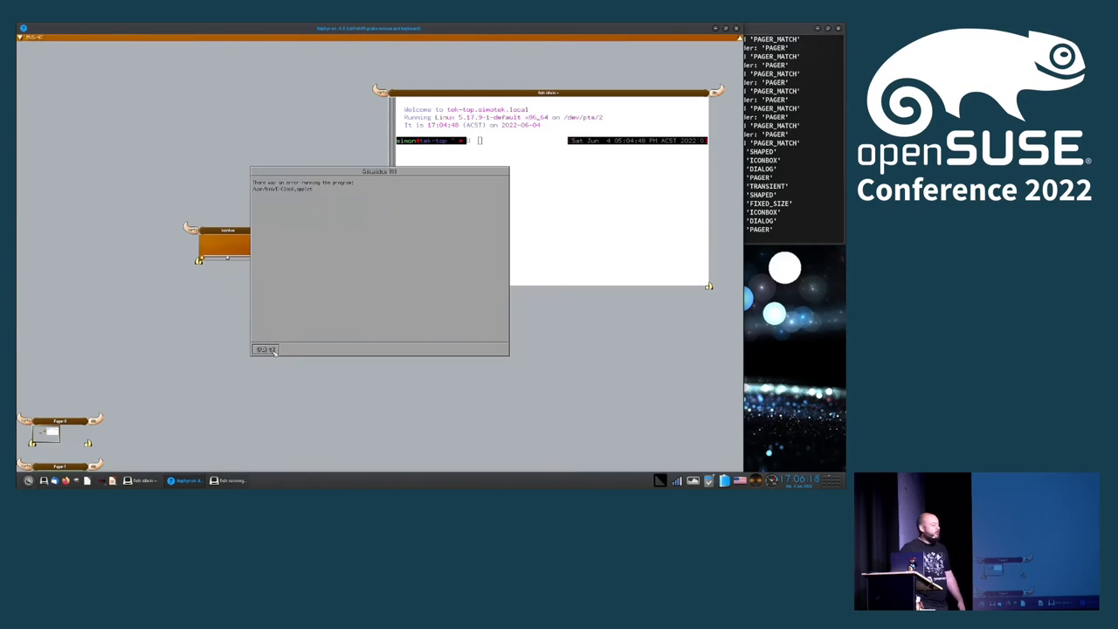
Dismiss the error and expand a submenu of the cow-shaped desktop root menu
click(264, 350)
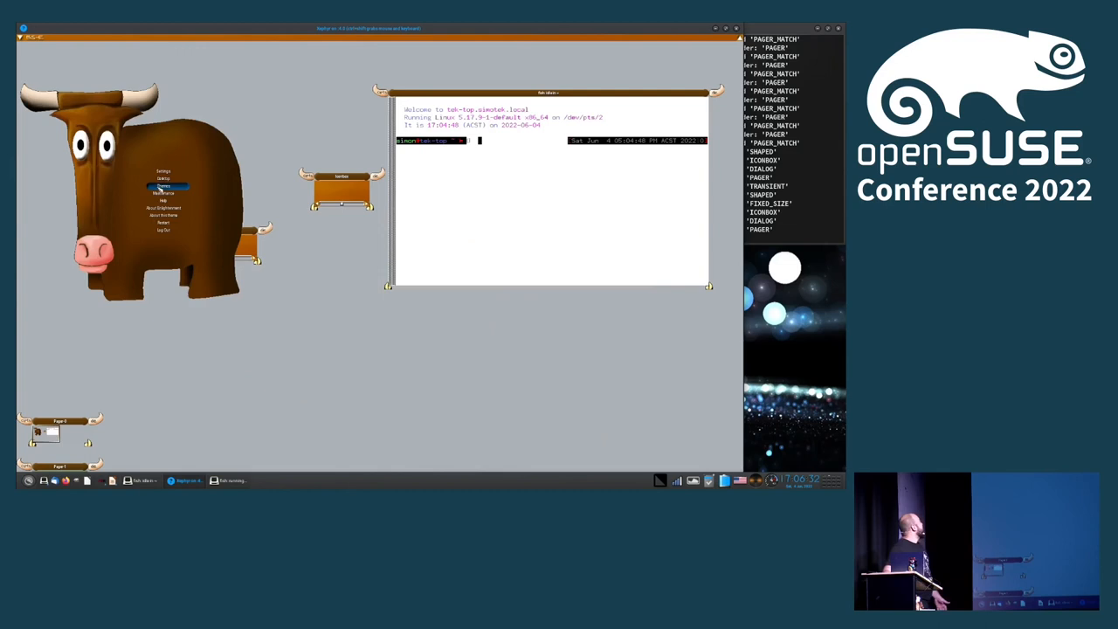
click(164, 185)
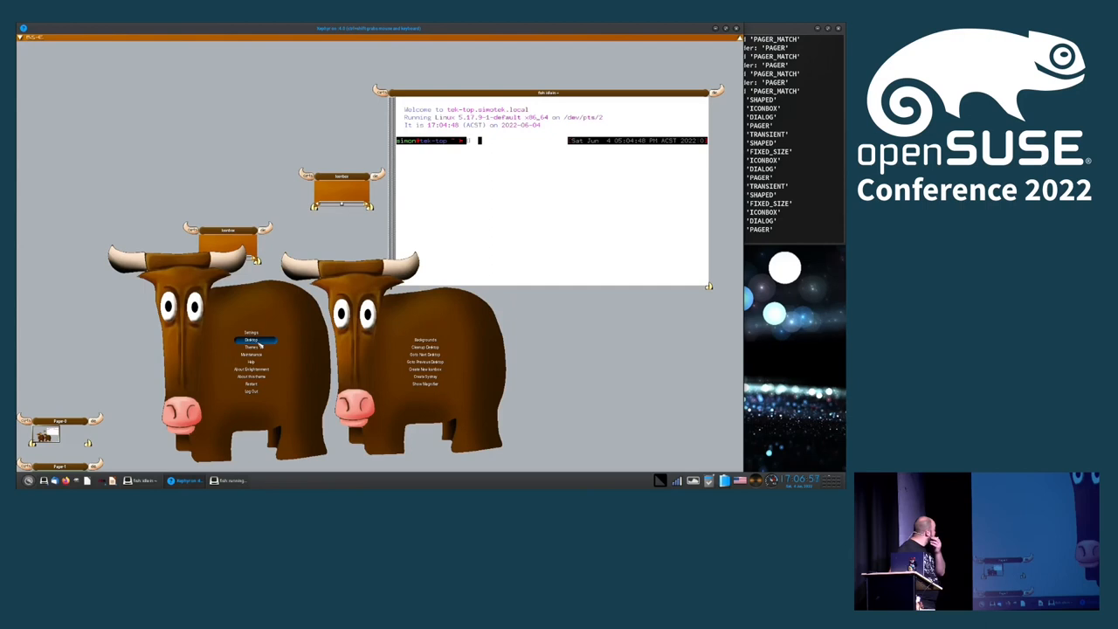
click(251, 346)
text(wayf)
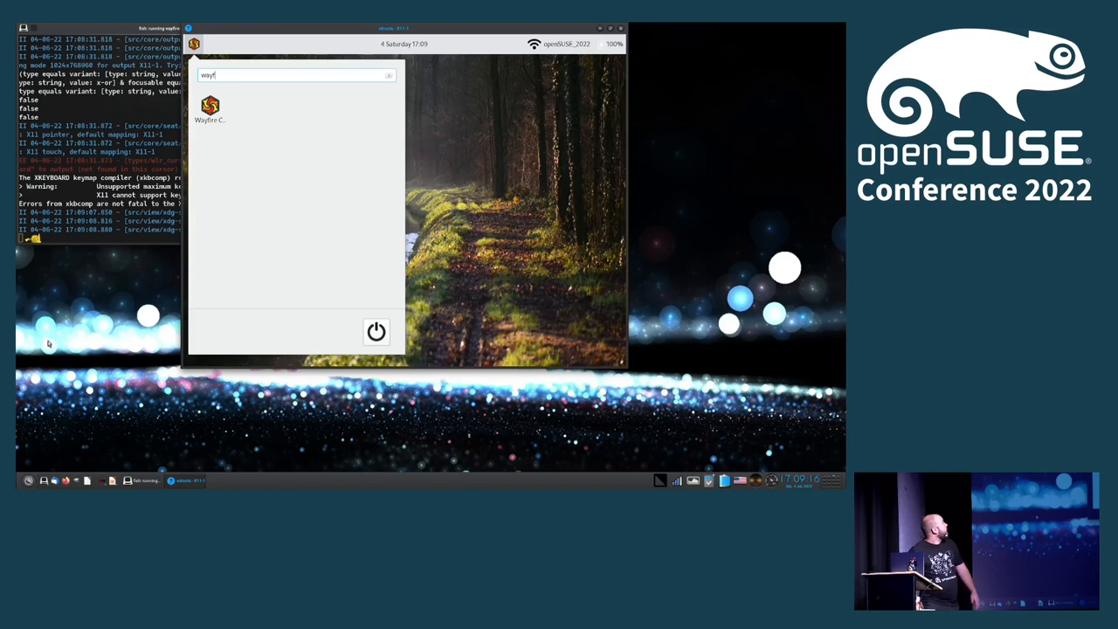
Launch Wayfire Config Manager and scroll through its plugin settings
click(210, 112)
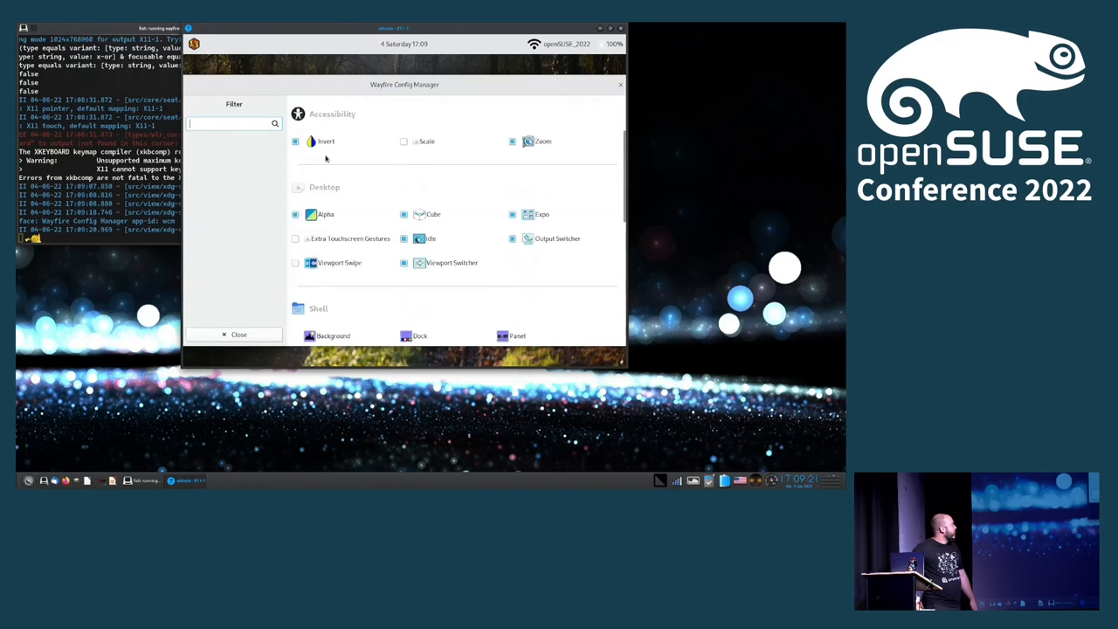
scroll(down, 3)
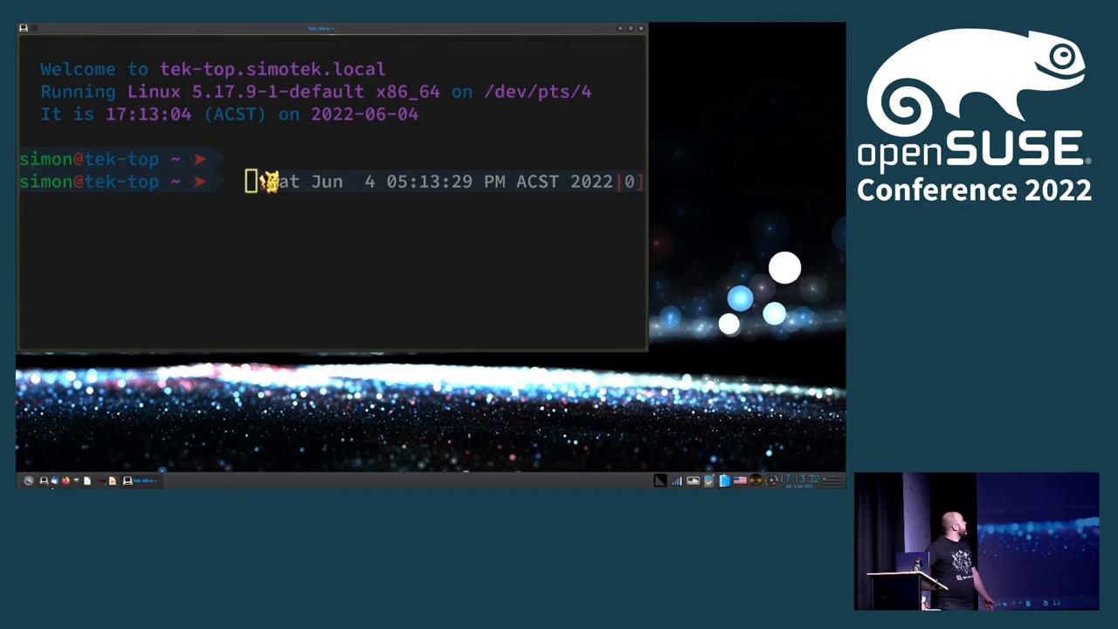
Enter the command env DISPLAY=:4 e16 at the shell prompt
text(env DISPLAY=:4 e16)
text(echo -e "\a")
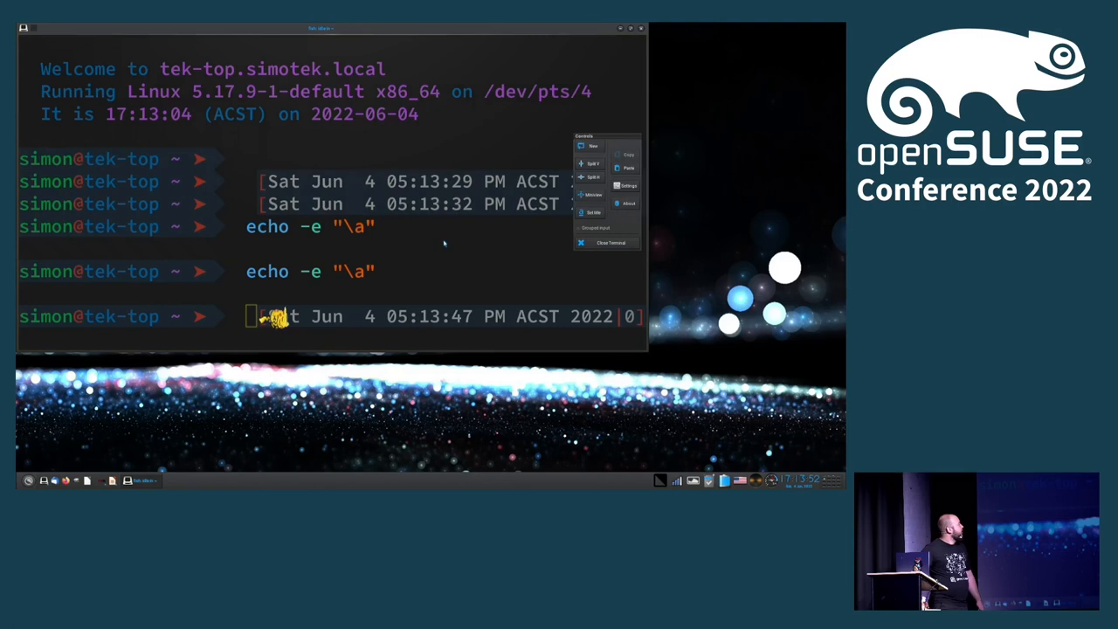
Start E16 on display :4, landing in the new desktop session
click(627, 185)
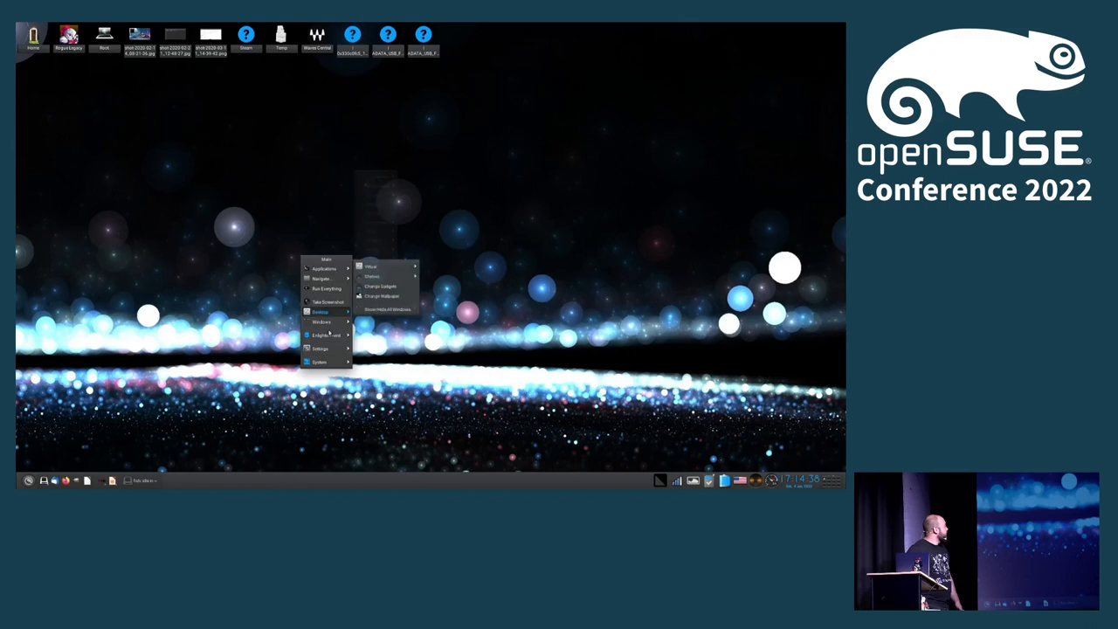
Bring up the E16 root menu on the desktop and reveal its submenus
click(383, 295)
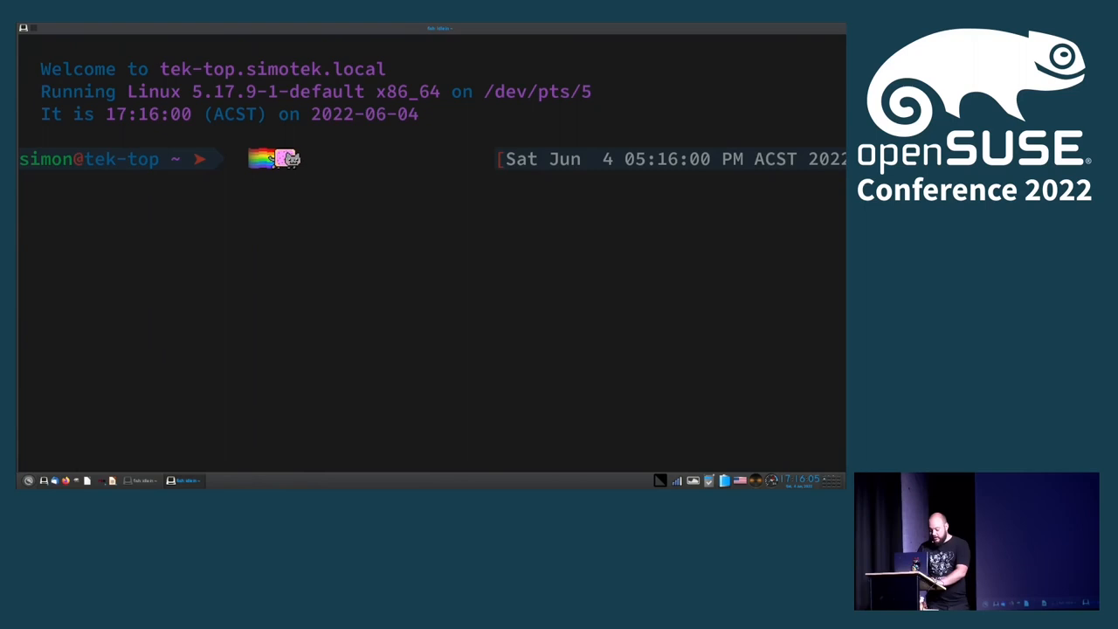
Change into .conky/ConkyBar and enter ./conky_start at the prompt
text(cd ./config)
text(conky)
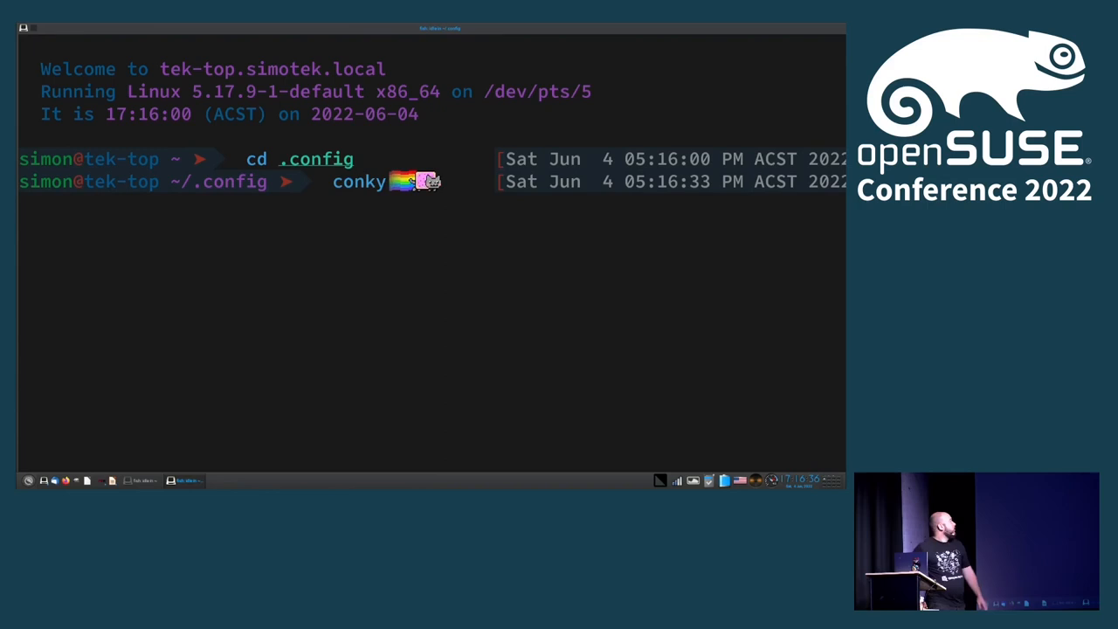
text(cd .conky/ConkyBar/)
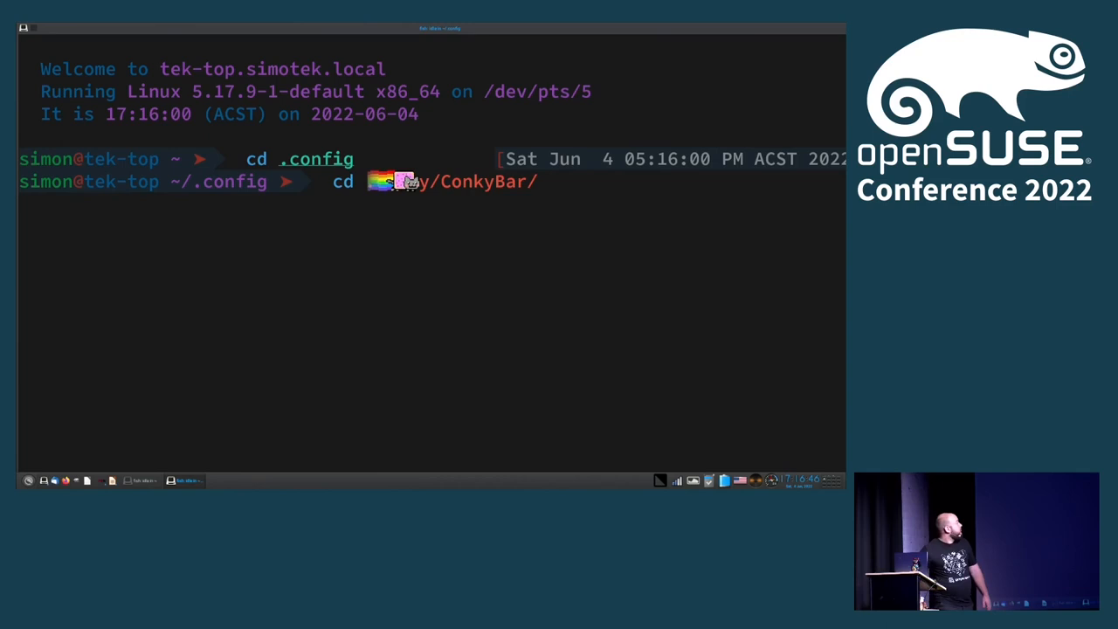
key(Return)
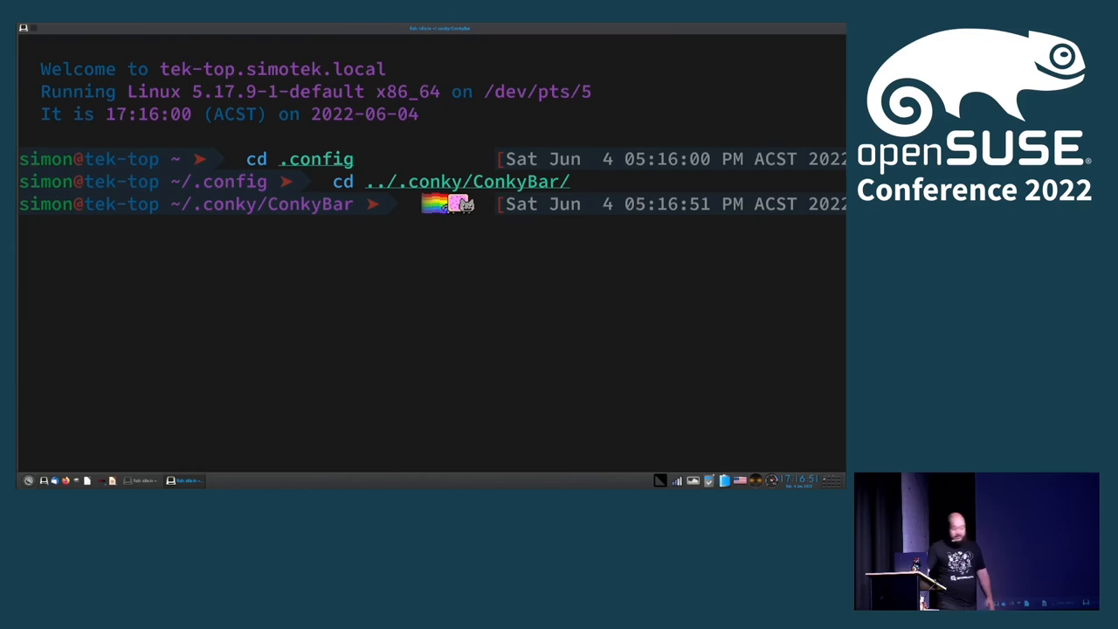
text(./conky_start)
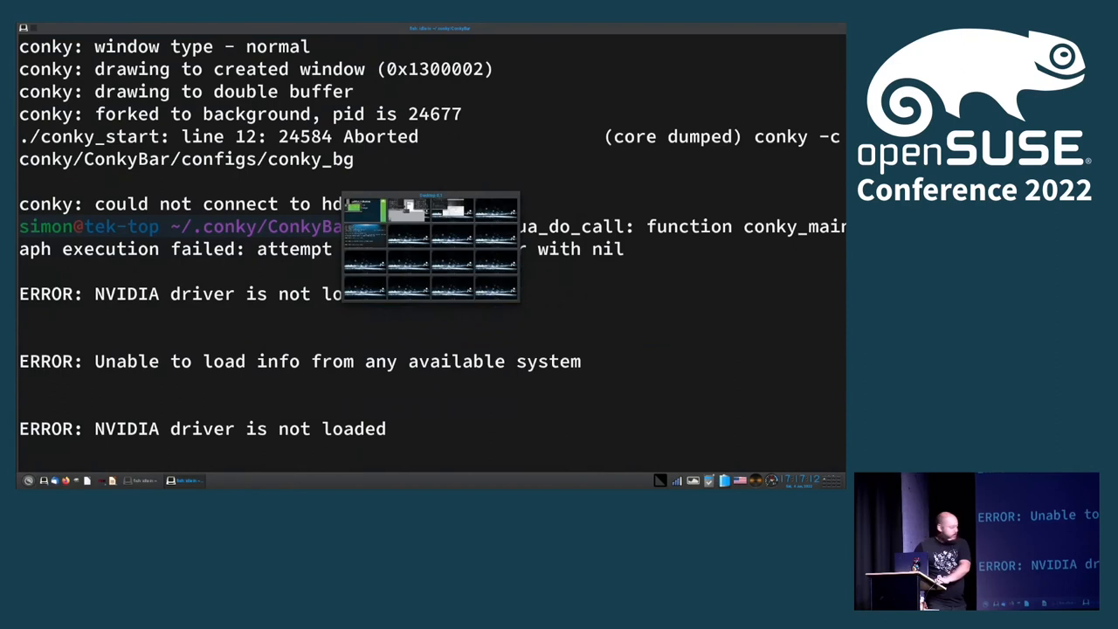
Scroll through the ConkyBar crash and NVIDIA driver error output
scroll(down, 3)
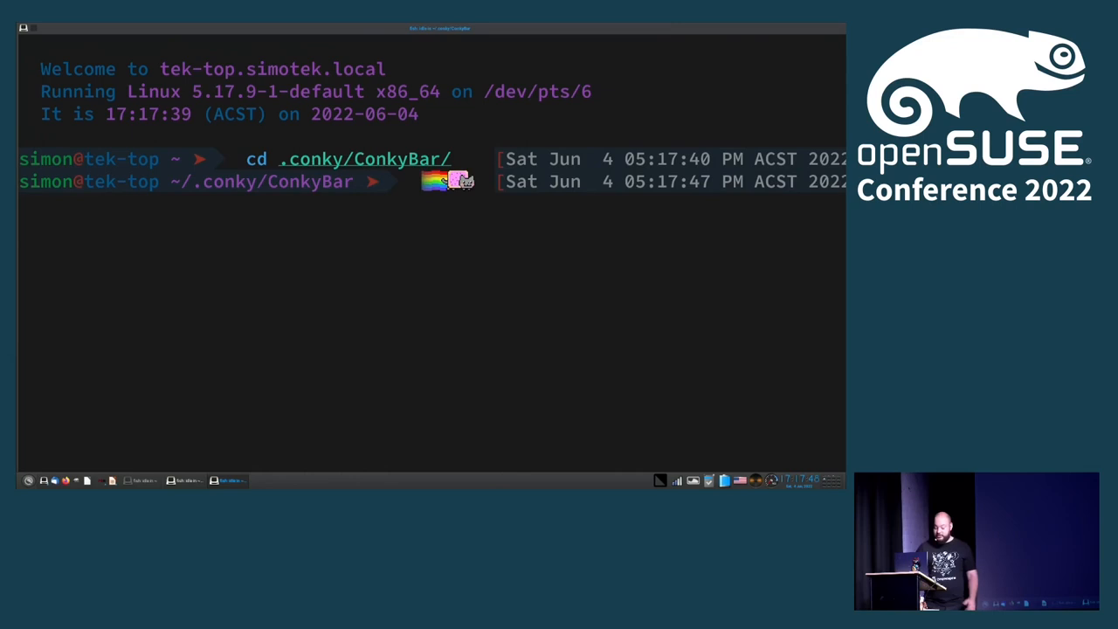
Run ./conky_start from the fresh ConkyBar terminal
text(./conky)
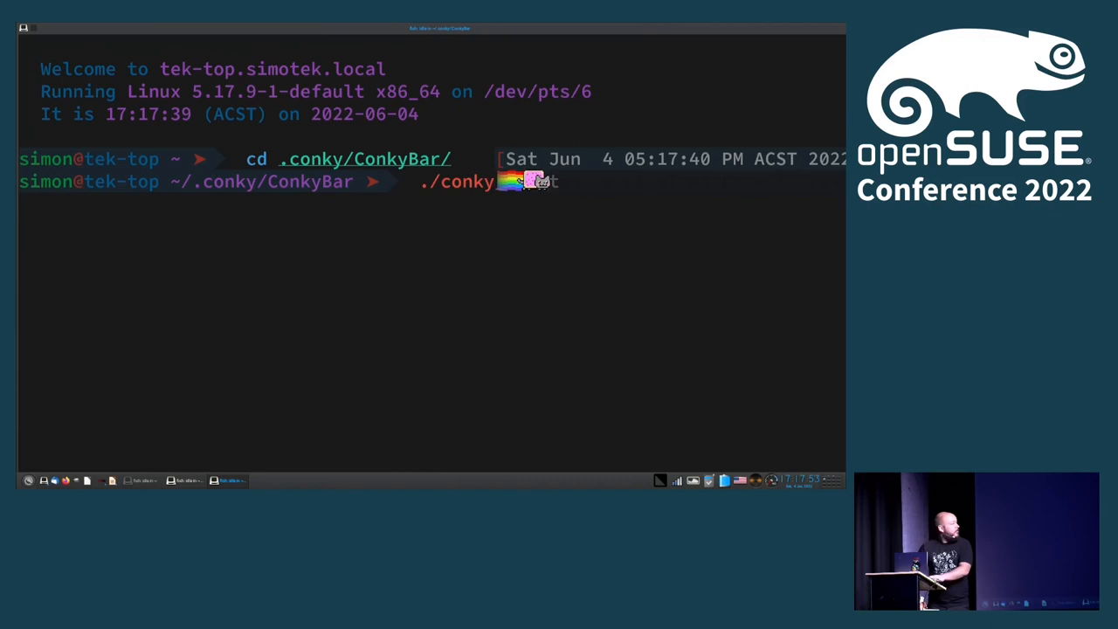
key(Return)
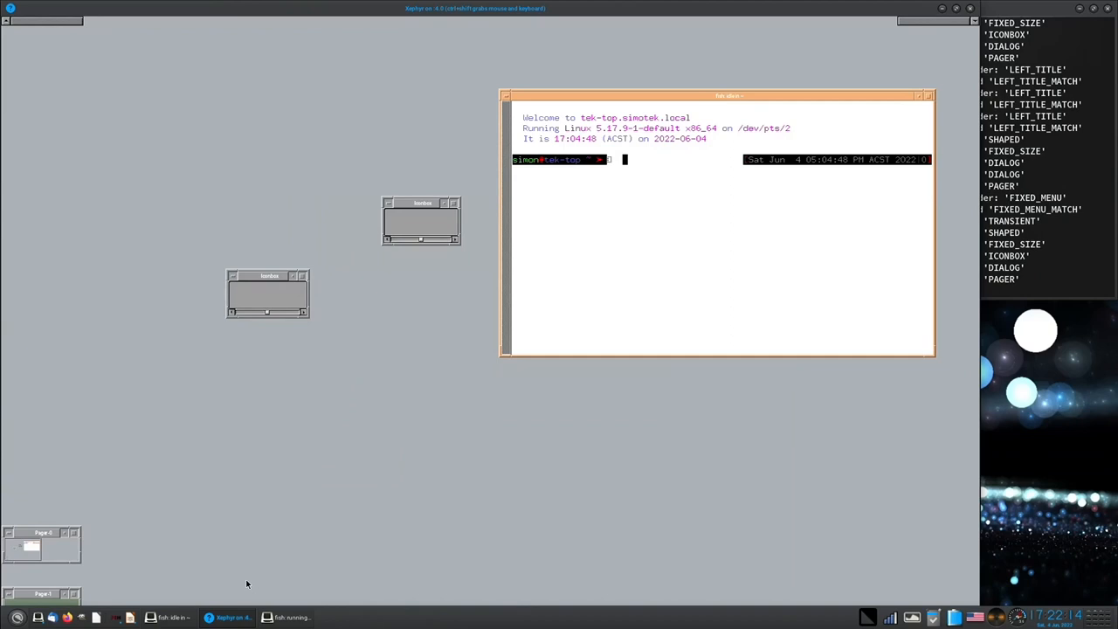
Bring up the E16 root menu from an empty spot on the retro grey desktop
right_click(367, 342)
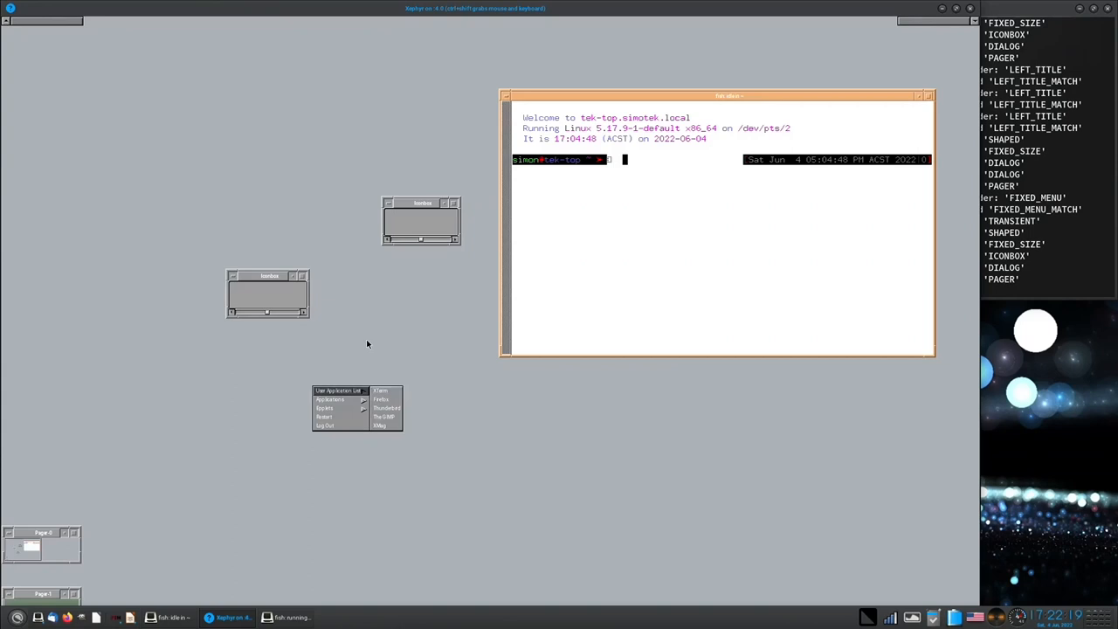